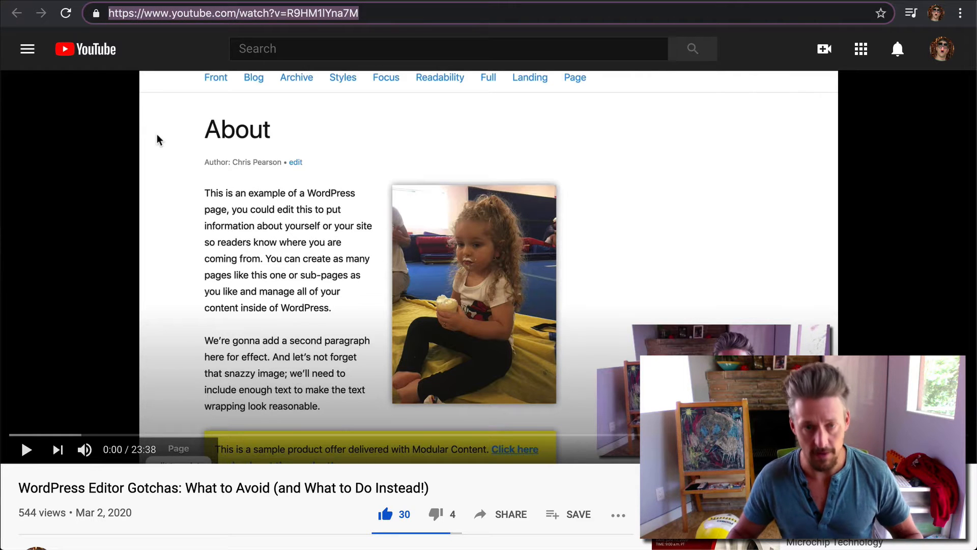
{"action": "mouse_move", "coordinate": [361, 90]}
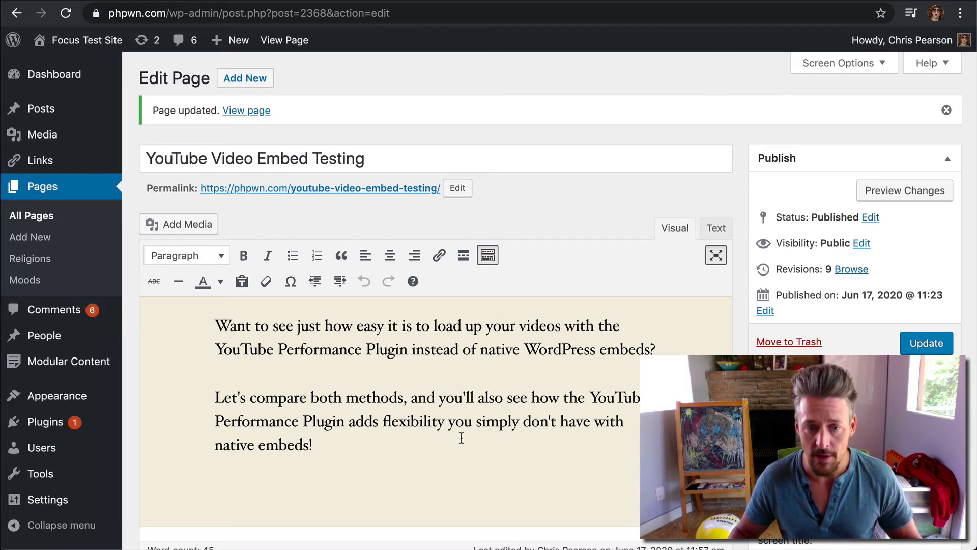
- View the saved page's native YouTube embed on the live site and return to the editor
{"action": "scroll", "scroll_direction": "down", "scroll_amount": 3}
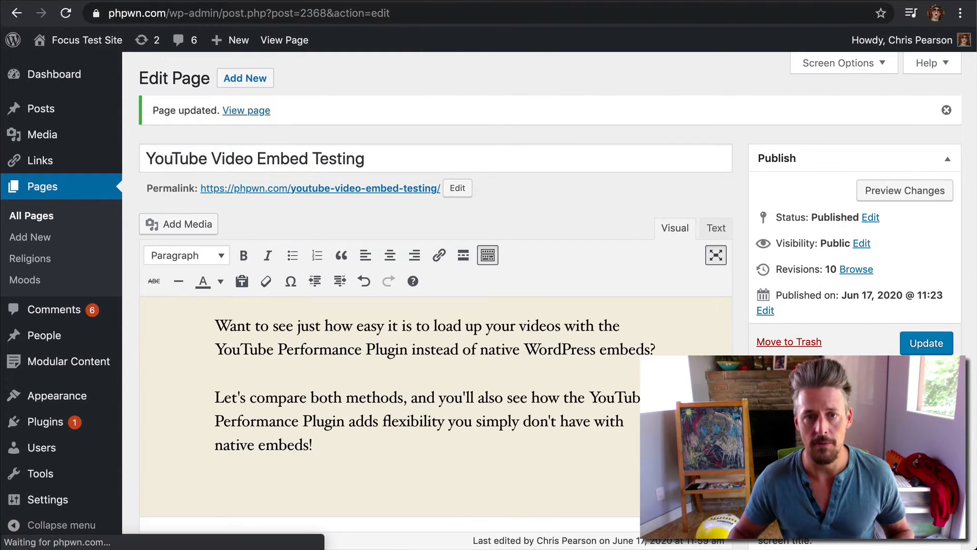
{"action": "left_click", "coordinate": [245, 110]}
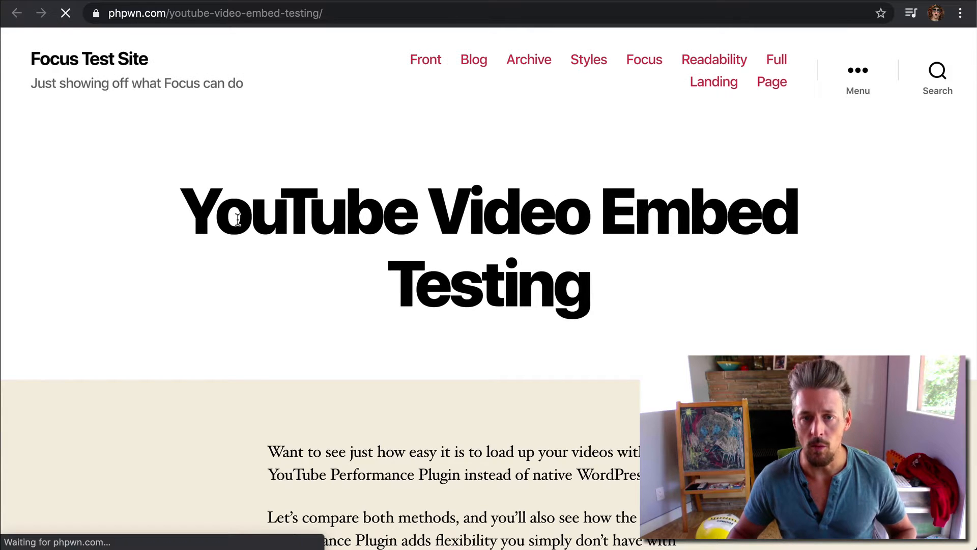
{"action": "scroll", "scroll_direction": "down", "scroll_amount": 3}
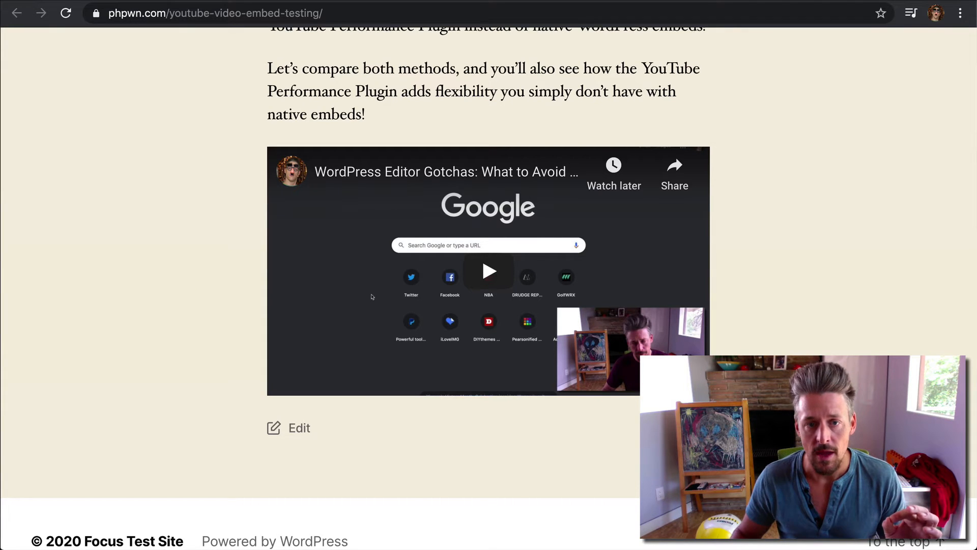
{"action": "left_click", "coordinate": [298, 427]}
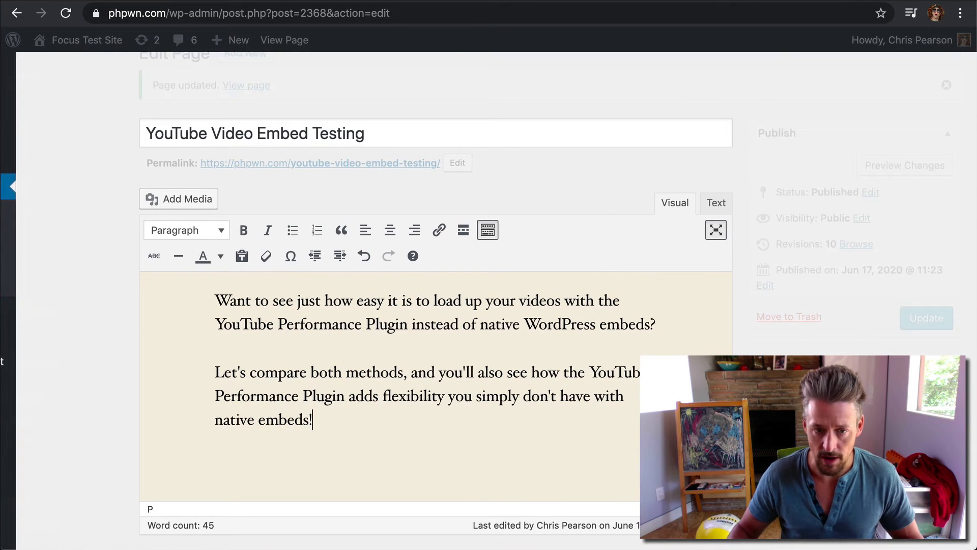
- Insert the shortcode [youtube id="R9HMIlYna7M"] below the paragraphs
{"action": "type", "text": "[uyo"}
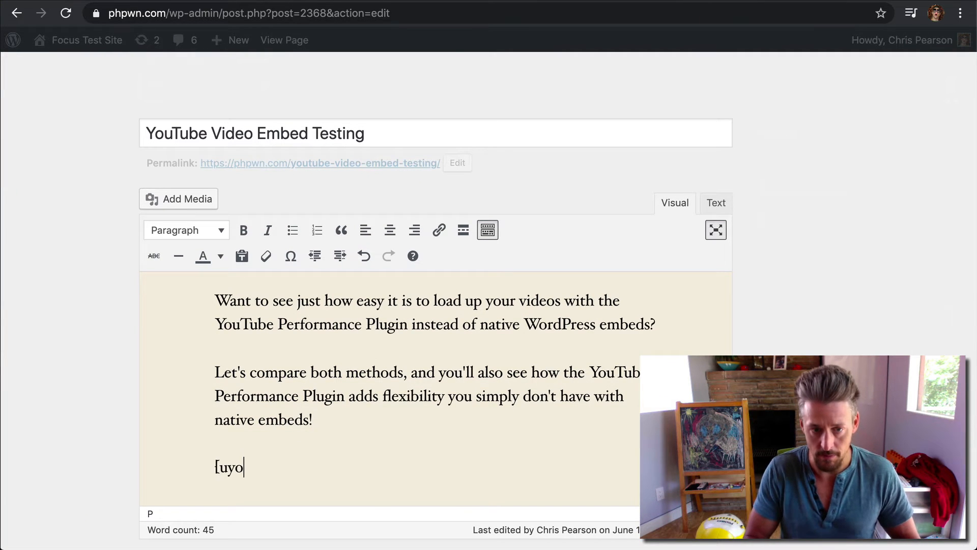
{"action": "type", "text": "youtube"}
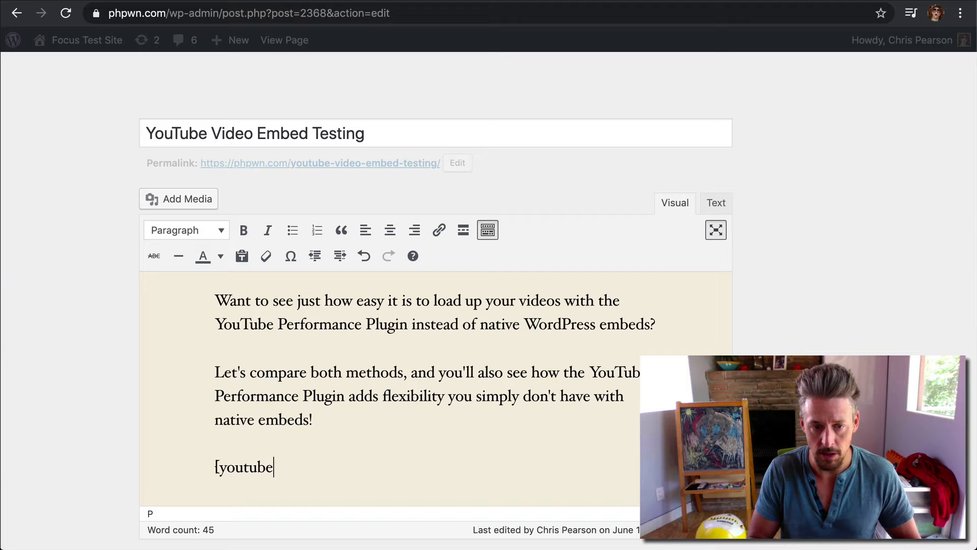
{"action": "type", "text": "id=\"\""}
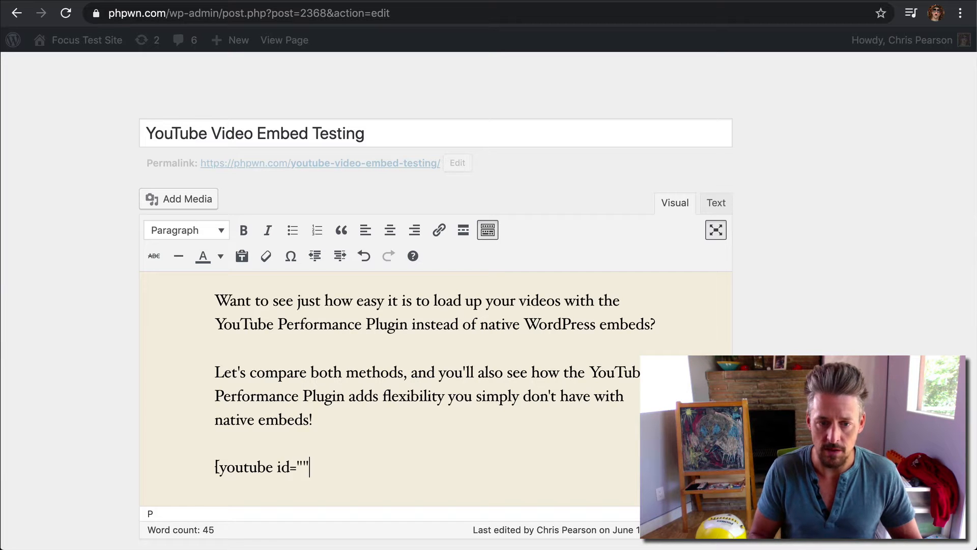
{"action": "left_click", "coordinate": [925, 318]}
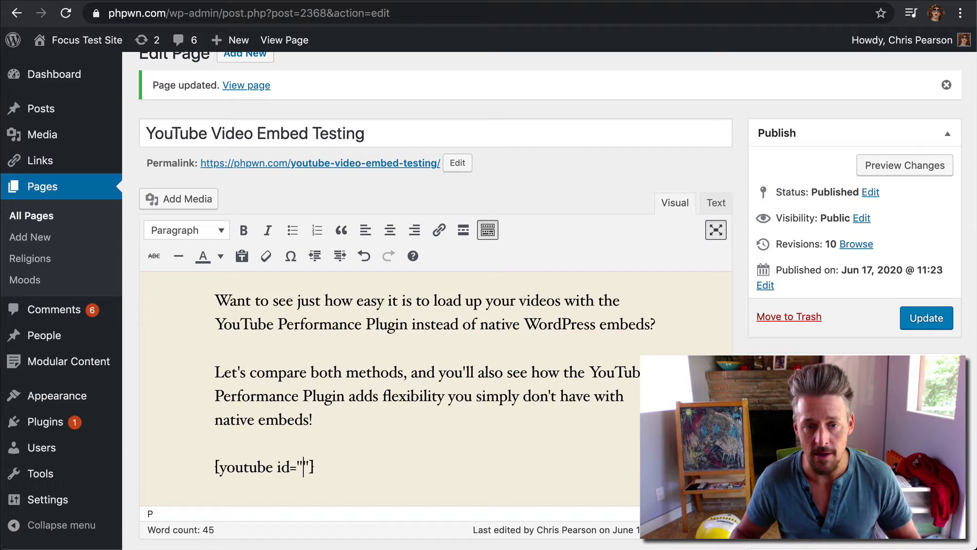
{"action": "type", "text": "R9HMIlYna7M"}
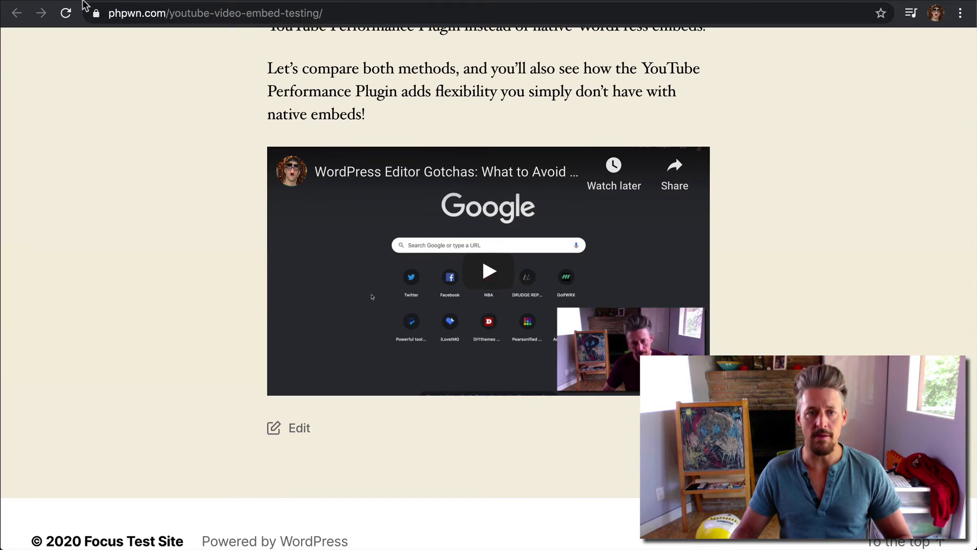
- Reload the live page to inspect the embedded YouTube player
{"action": "left_click", "coordinate": [489, 271]}
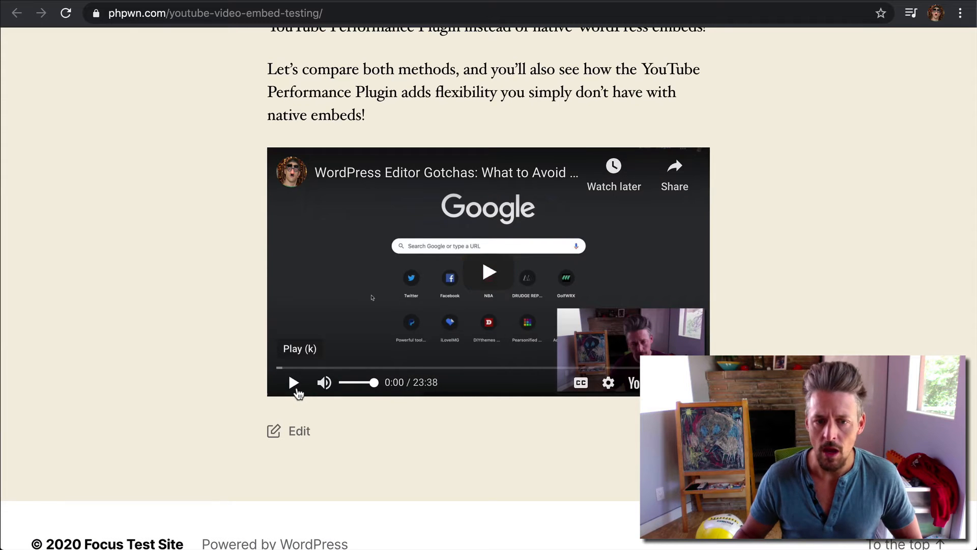
{"action": "mouse_move", "coordinate": [243, 387]}
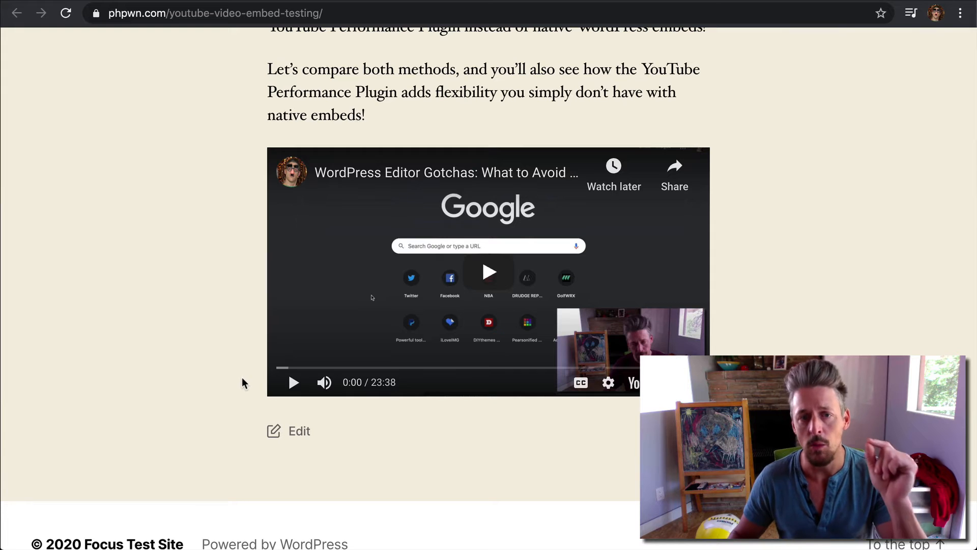
{"action": "mouse_move", "coordinate": [192, 374]}
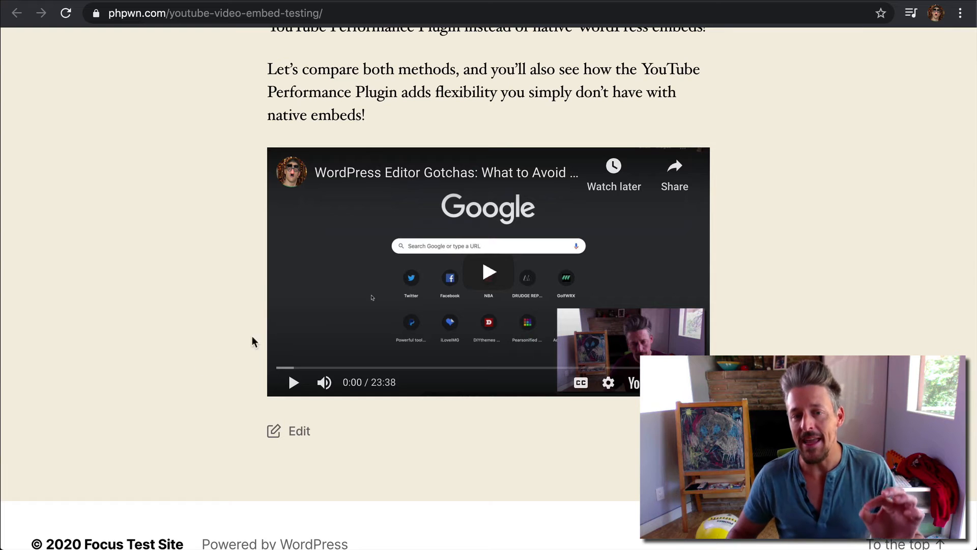
{"action": "mouse_move", "coordinate": [754, 234]}
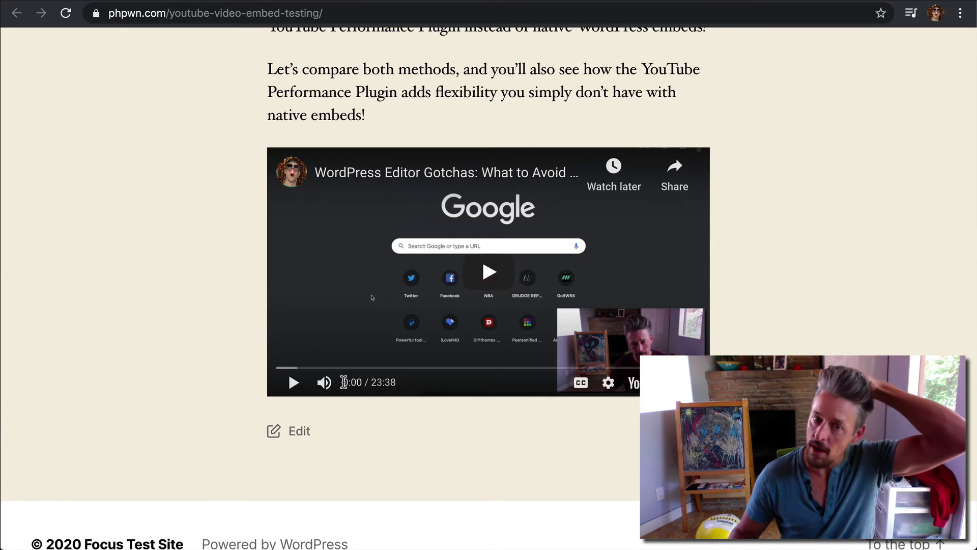
{"action": "mouse_move", "coordinate": [164, 390]}
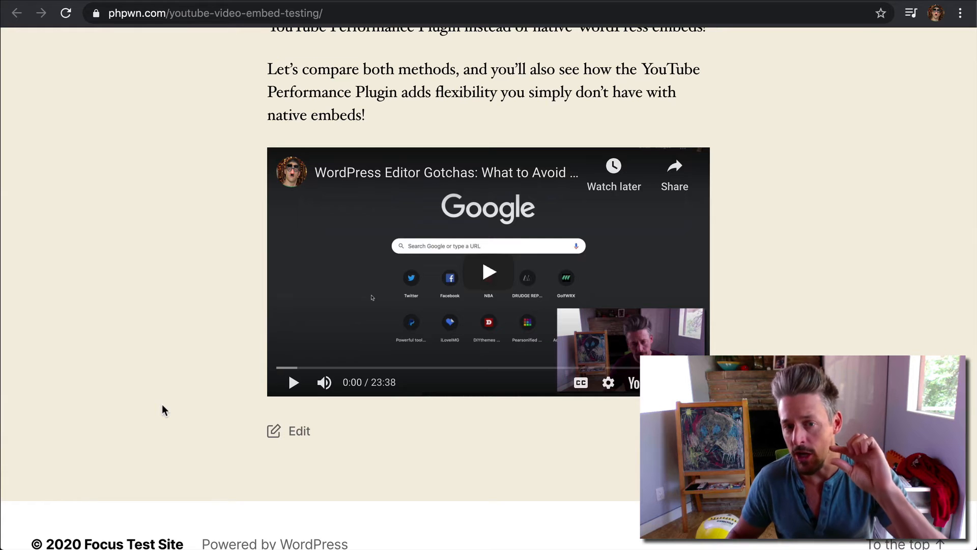
{"action": "mouse_move", "coordinate": [231, 359]}
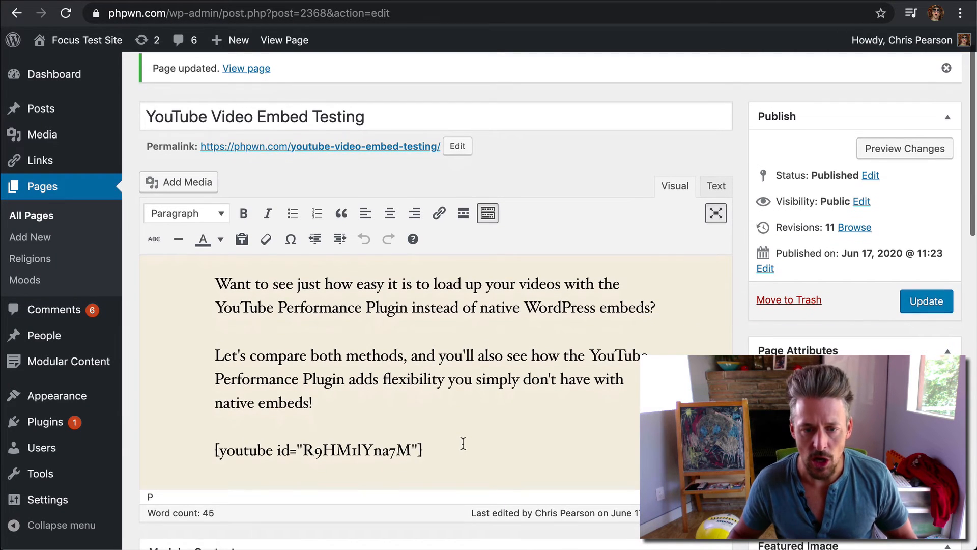
- Add a thumb attribute to the shortcode and select the Gotchas image in the Media Library
{"action": "type", "text": "thumb=\""}
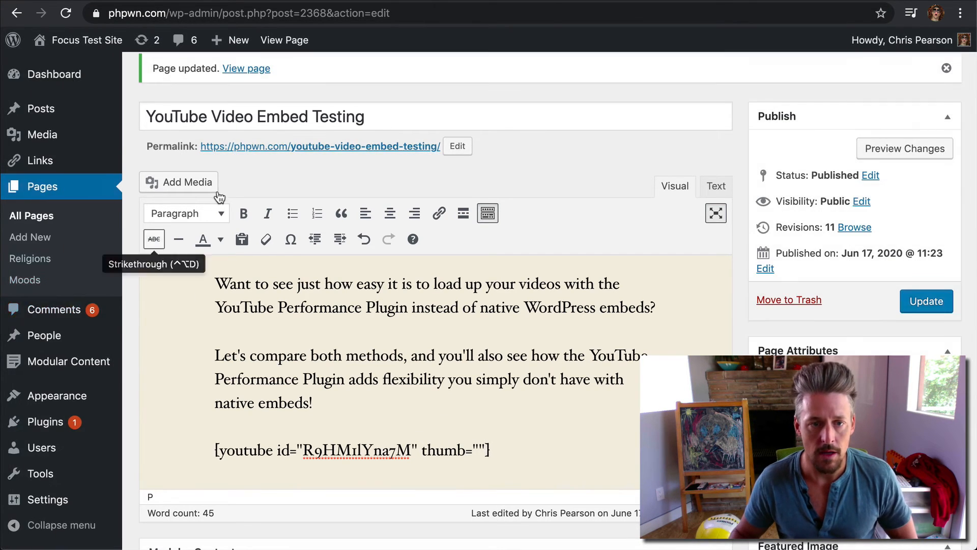
{"action": "left_click", "coordinate": [179, 181]}
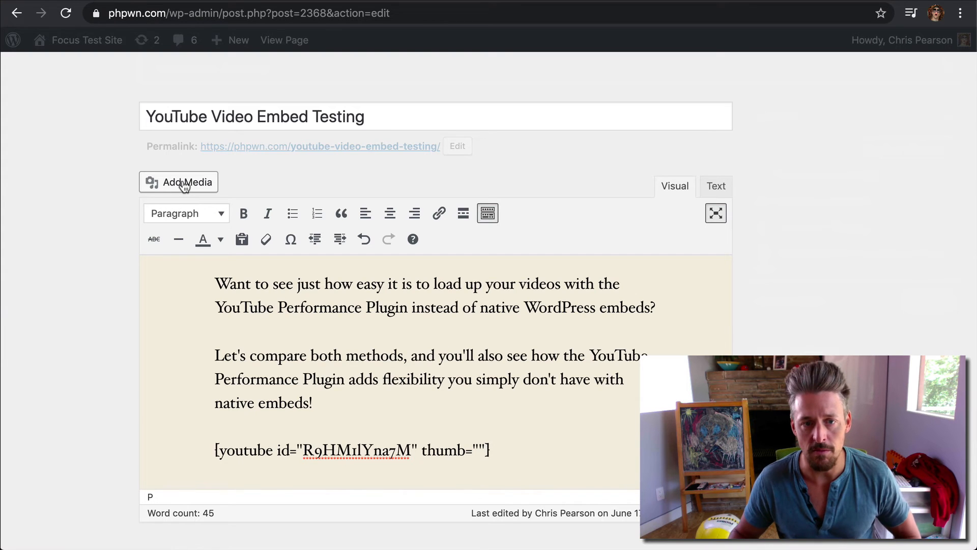
{"action": "left_click", "coordinate": [179, 182]}
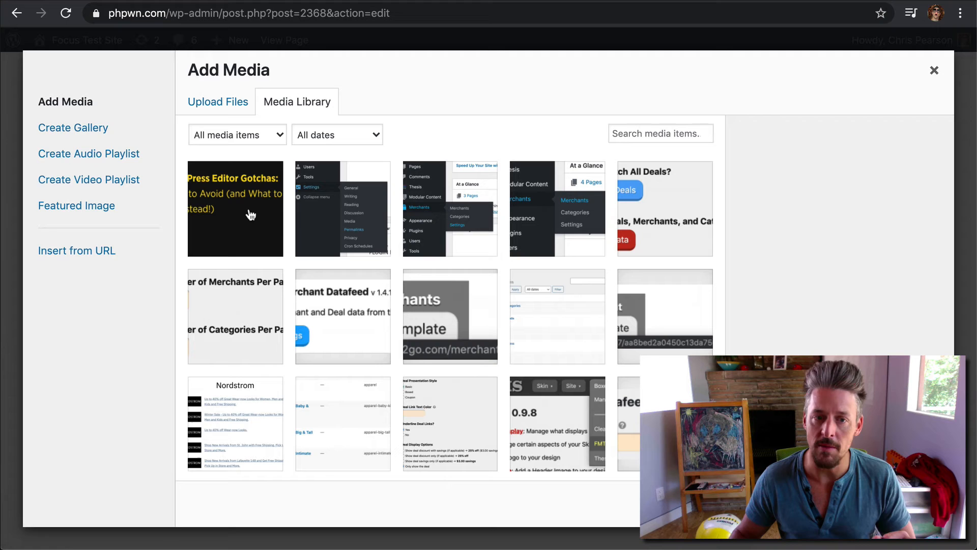
{"action": "left_click", "coordinate": [235, 208]}
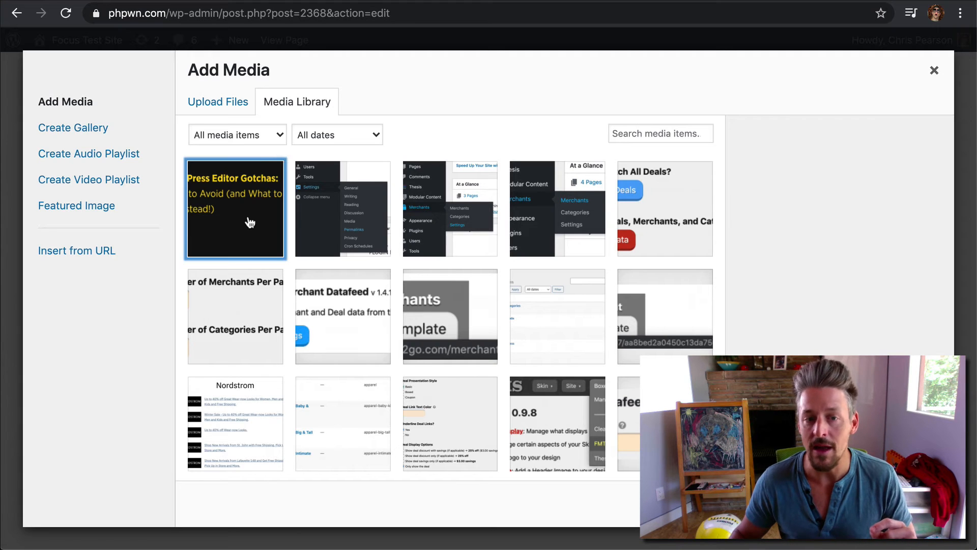
{"action": "left_click", "coordinate": [235, 209]}
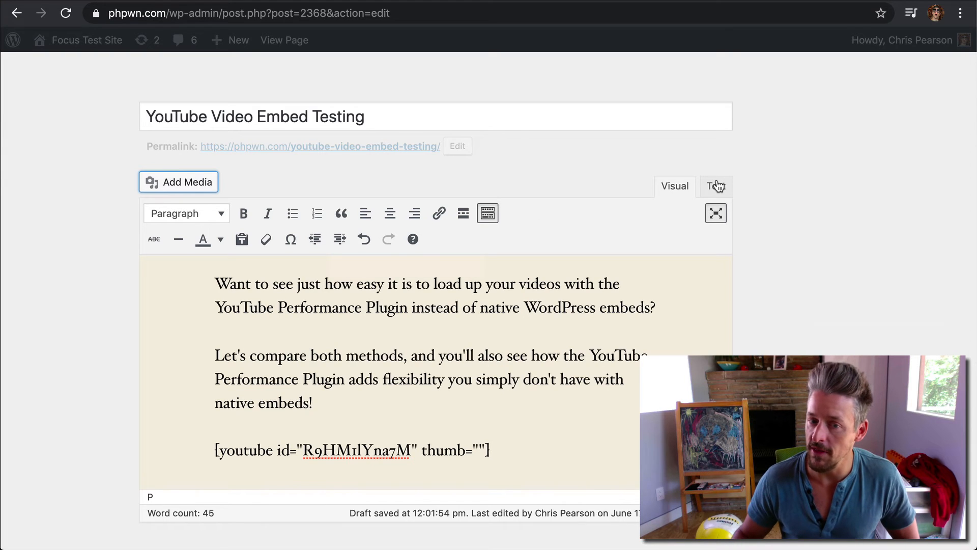
- Set thumb to the wordpress-editor-gotchas-yt.png upload URL and update the page
{"action": "left_click", "coordinate": [715, 185]}
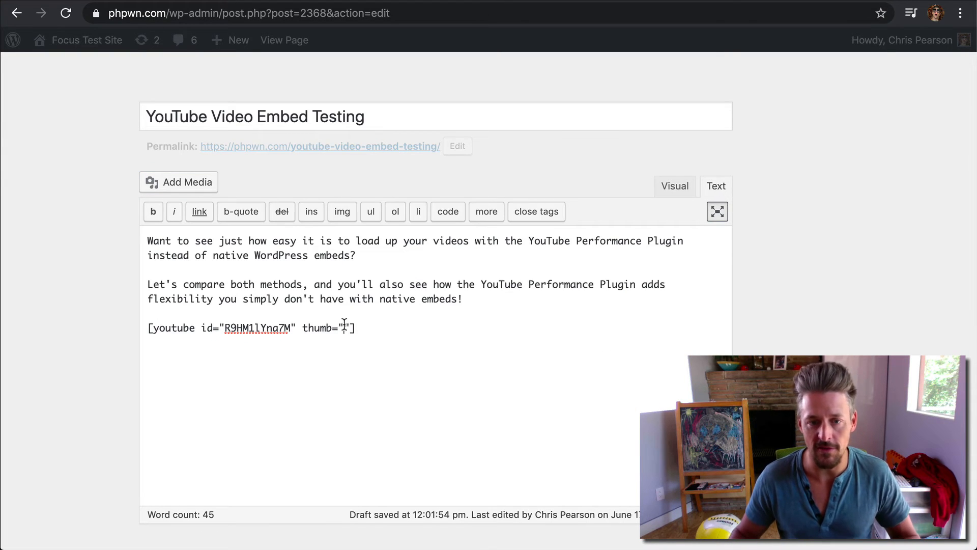
{"action": "type", "text": "https://phpwn.com/wp-content/uploads/2011/06/wordpress-editor-gotchas-yt.png"}
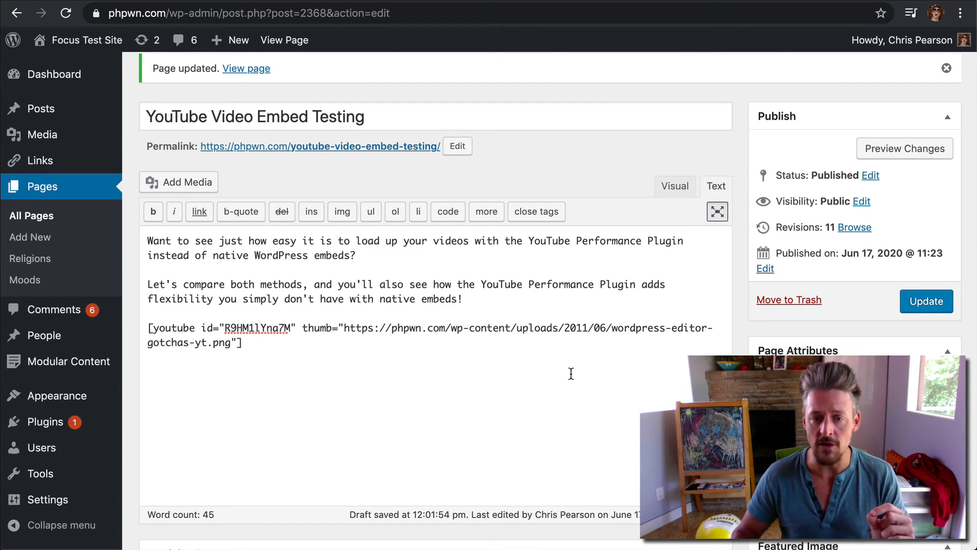
{"action": "mouse_move", "coordinate": [568, 375]}
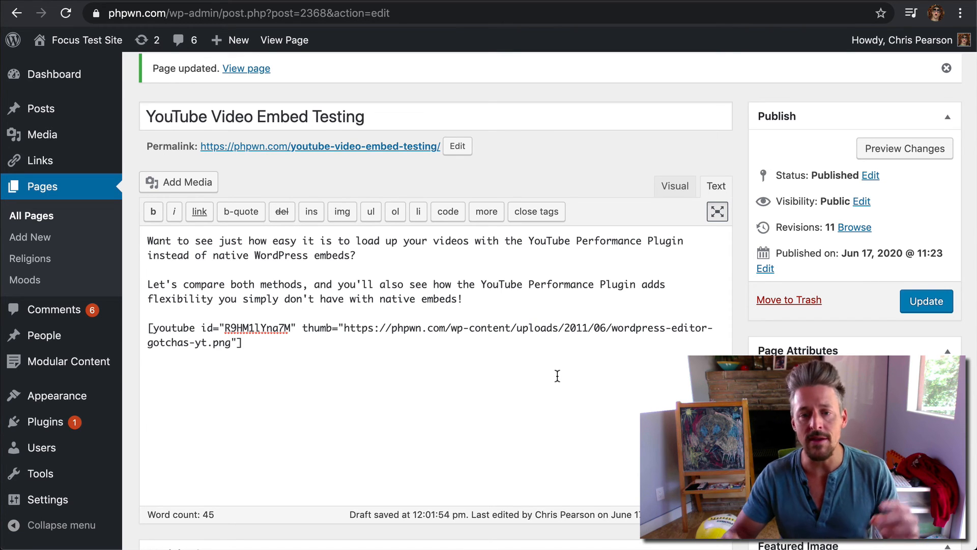
{"action": "mouse_move", "coordinate": [485, 353]}
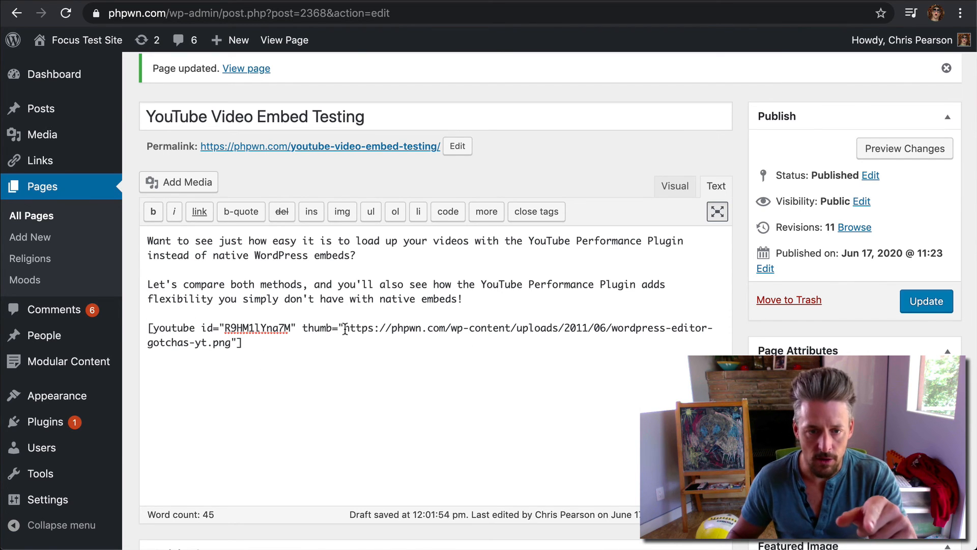
{"action": "mouse_move", "coordinate": [926, 301]}
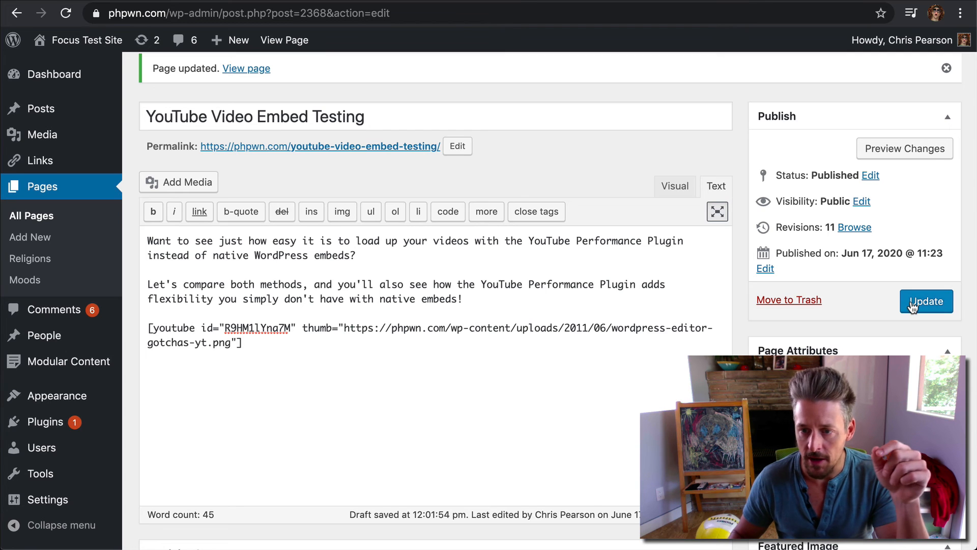
{"action": "left_click", "coordinate": [925, 301]}
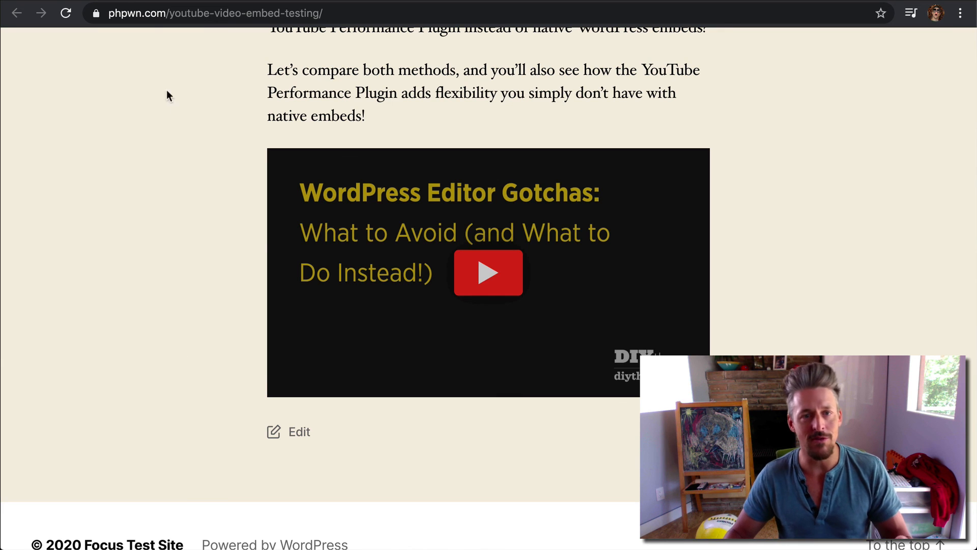
- Confirm the Gotchas custom thumbnail with play button on the live page
{"action": "left_click", "coordinate": [298, 431]}
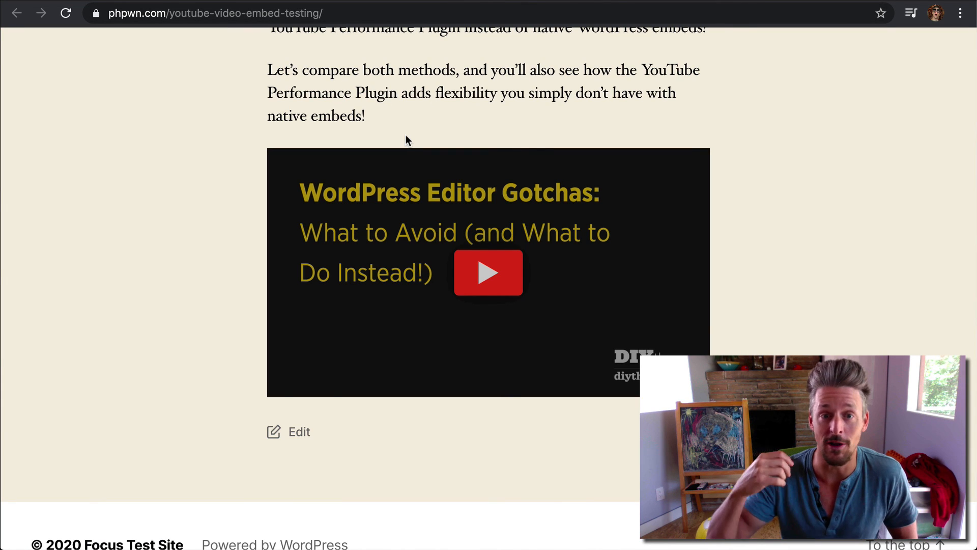
{"action": "mouse_move", "coordinate": [387, 173]}
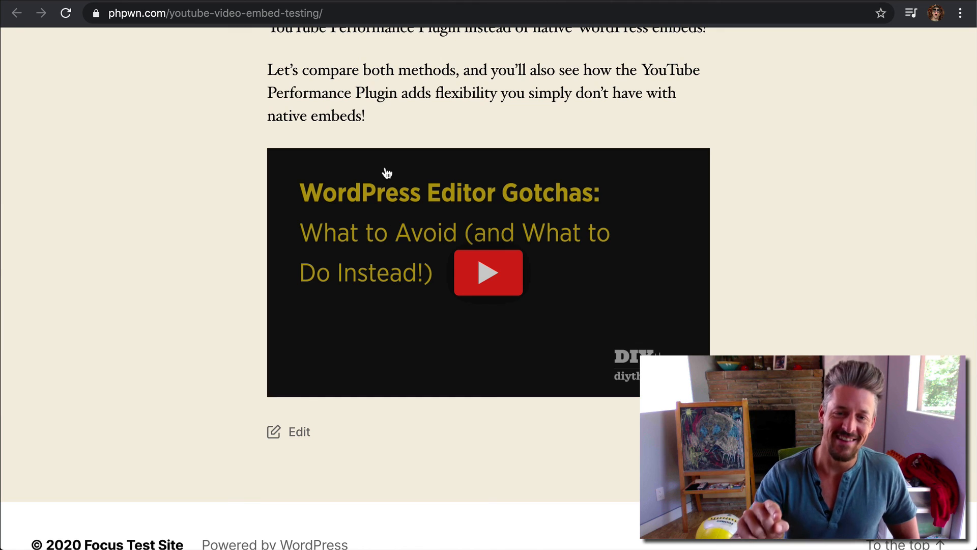